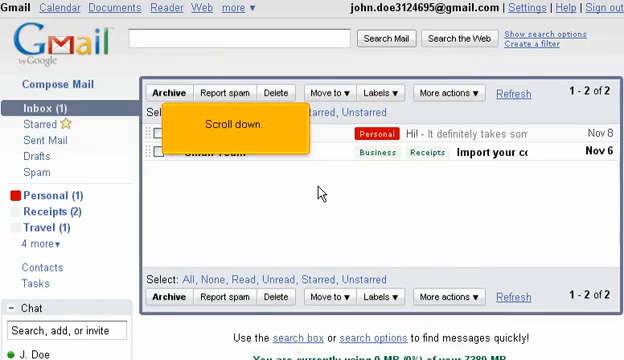
Scroll down to reveal the Invite a friend box in the left sidebar
scroll("down", 3)
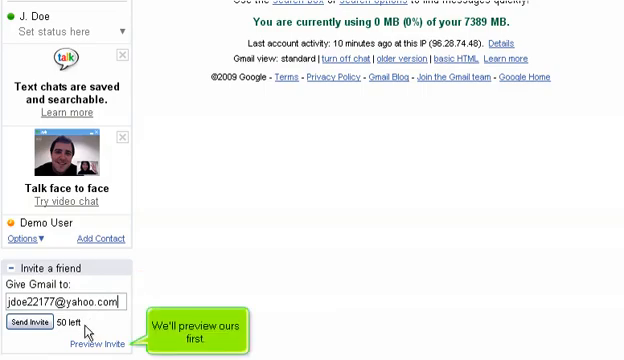
Preview the invitation and send it to the friend's Yahoo address
left_click(96, 343)
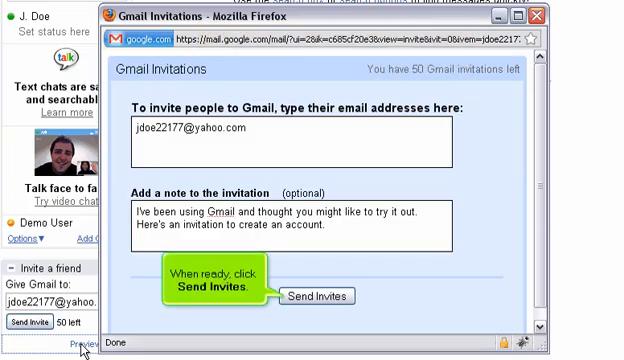
left_click(320, 296)
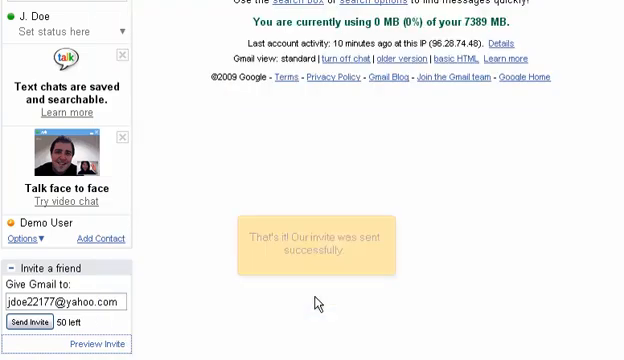